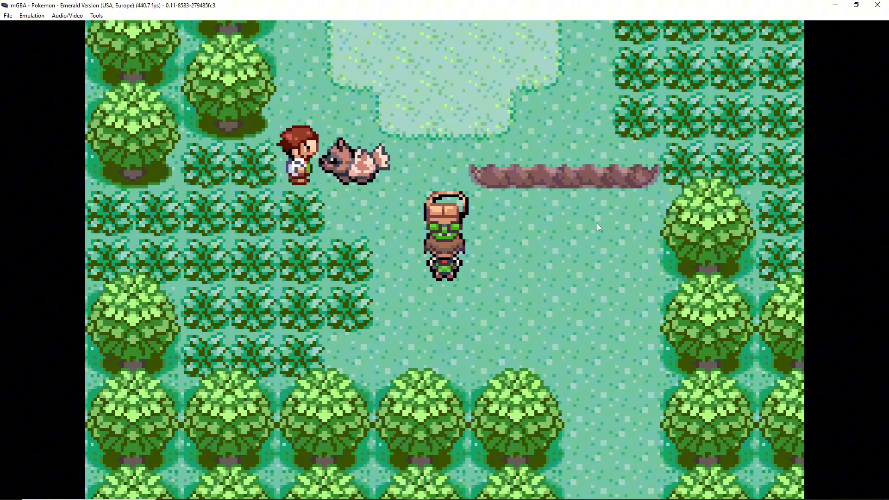
{"action": "mouse_move", "coordinate": [497, 266]}
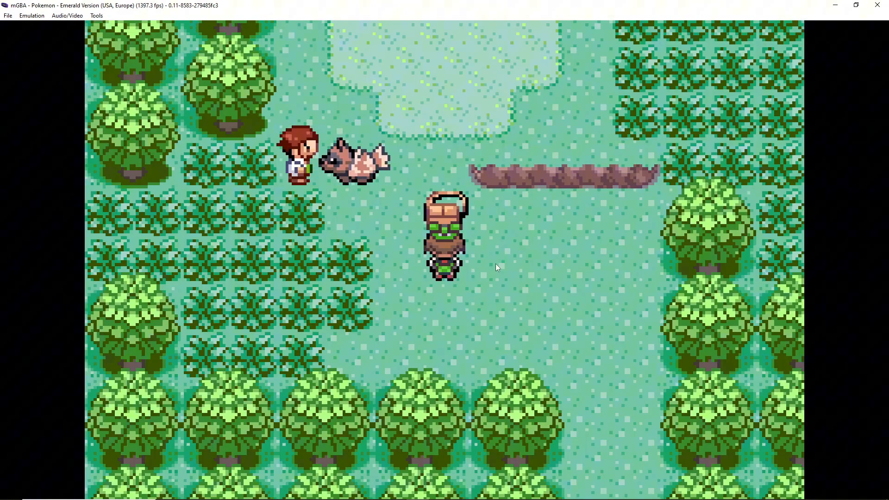
{"action": "mouse_move", "coordinate": [274, 233]}
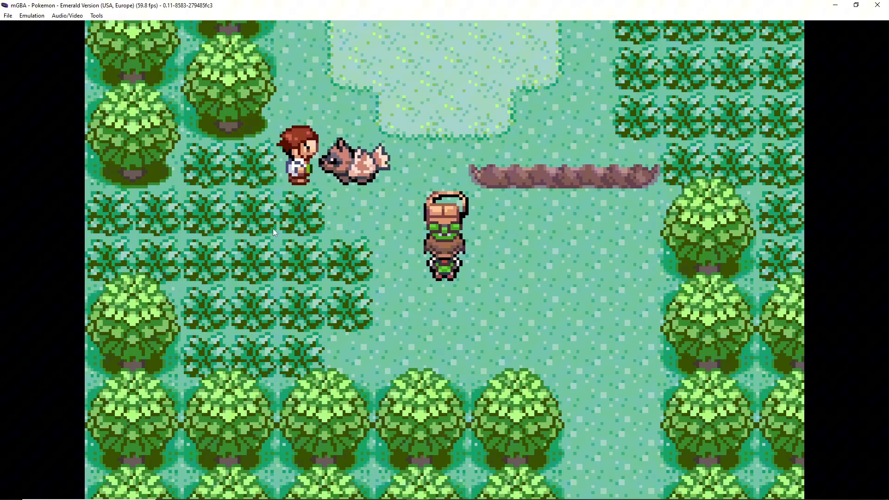
Launch the scripting console from the Tools menu over the running Emerald game.
{"action": "left_click", "coordinate": [96, 16]}
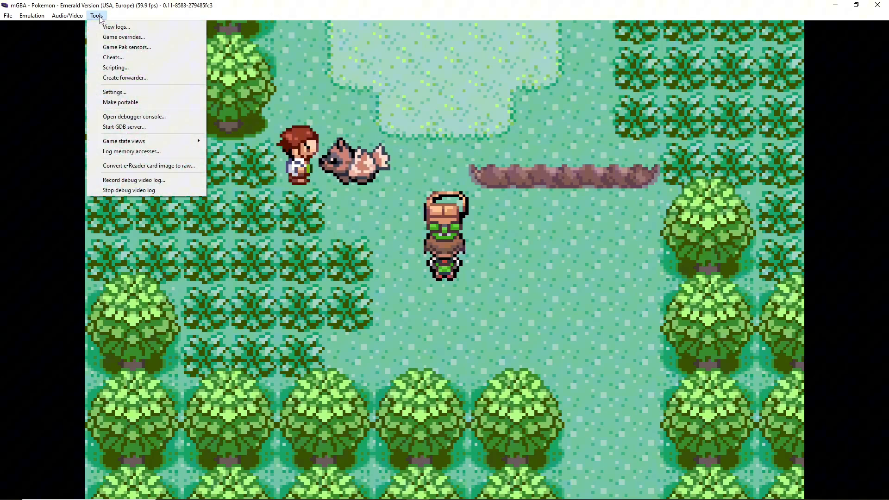
{"action": "left_click", "coordinate": [115, 68]}
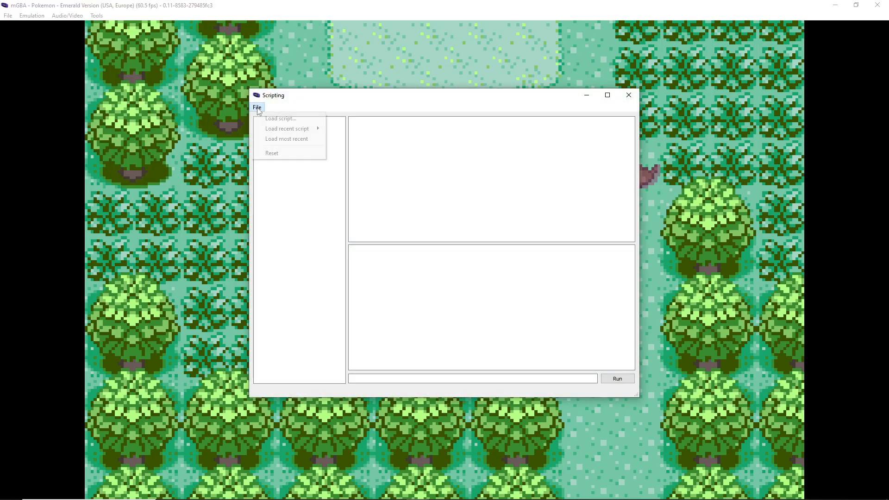
{"action": "mouse_move", "coordinate": [287, 128]}
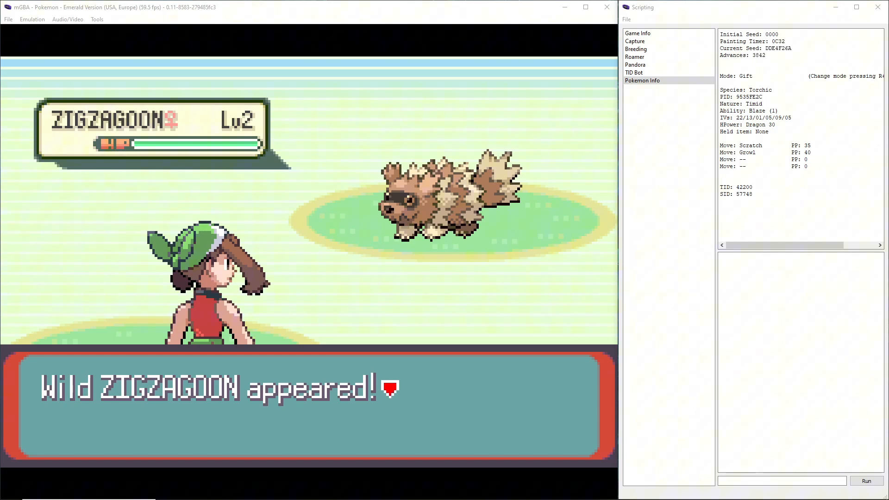
Launch PokeFinder and bring up the Gen 3 Static generator.
{"action": "left_click", "coordinate": [439, 491]}
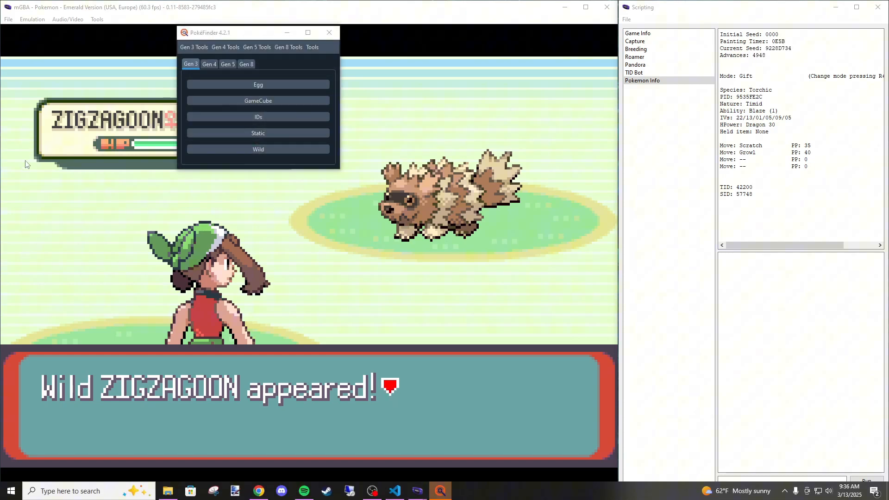
{"action": "left_click_drag", "start_coordinate": [227, 32], "coordinate": [244, 78]}
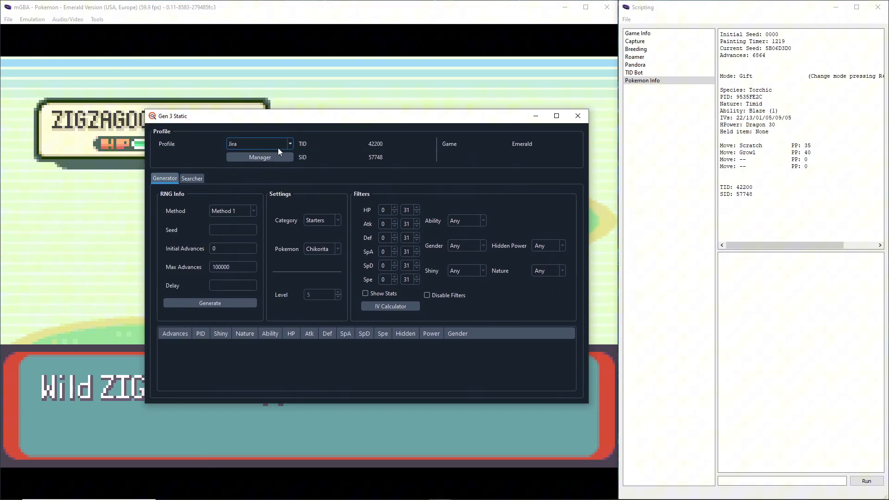
Review trainer profiles in the Manager and keep the Emerald profile (TID 42200, SID 57748).
{"action": "left_click", "coordinate": [259, 157]}
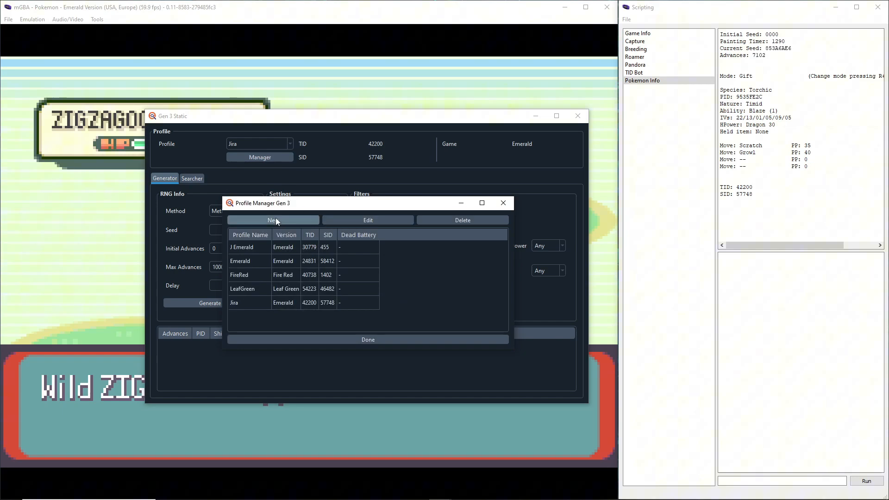
{"action": "left_click", "coordinate": [272, 220]}
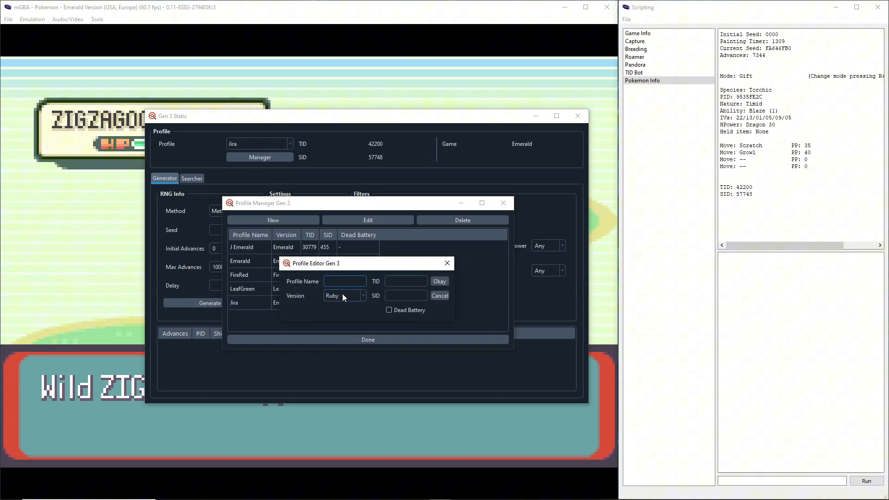
{"action": "left_click", "coordinate": [362, 296]}
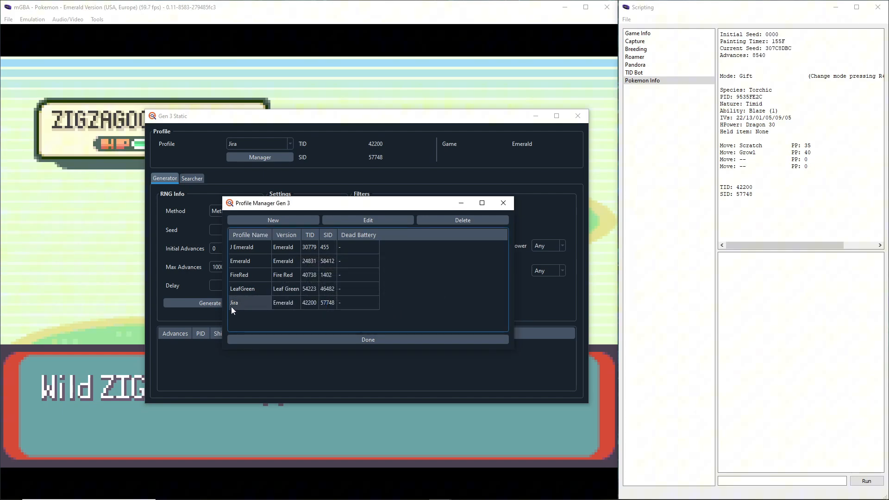
{"action": "left_click", "coordinate": [367, 339]}
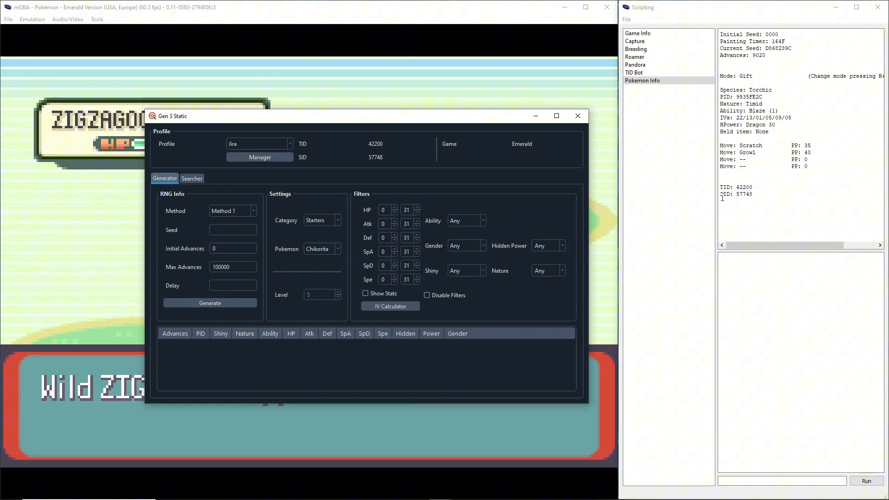
Set the static encounter's starter Pokémon to Torchic.
{"action": "left_click", "coordinate": [337, 250]}
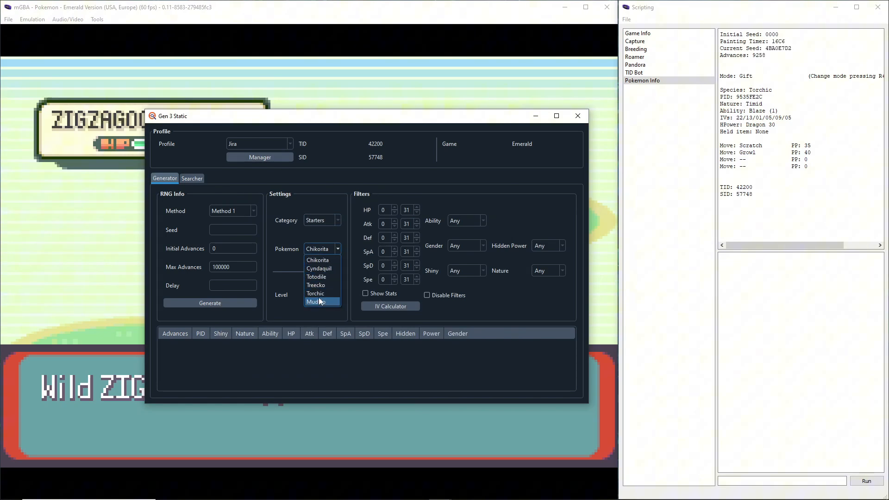
{"action": "mouse_move", "coordinate": [317, 260]}
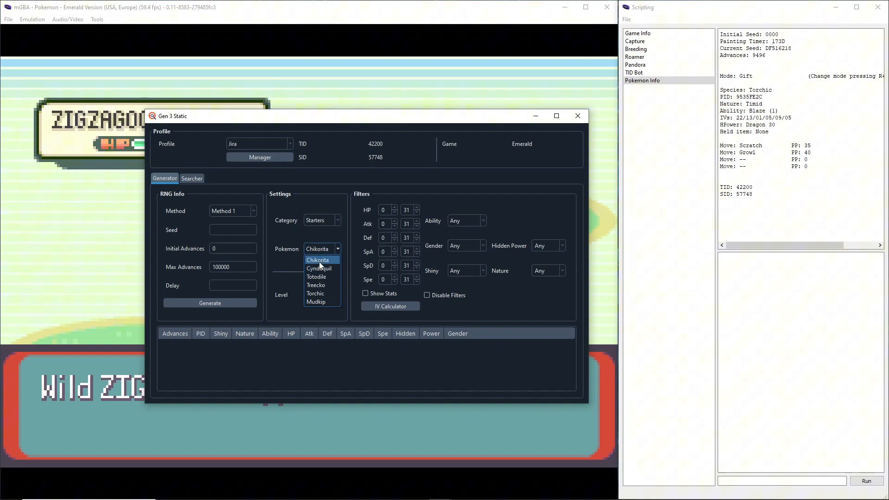
{"action": "mouse_move", "coordinate": [286, 217]}
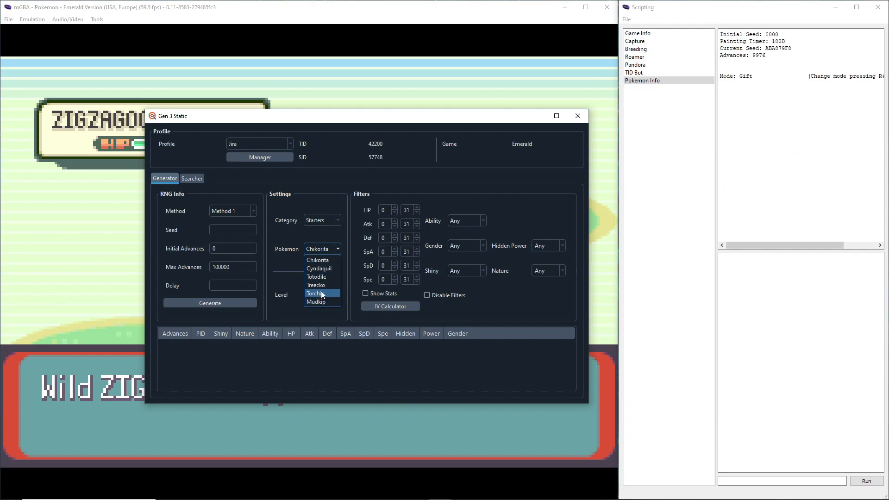
{"action": "left_click", "coordinate": [316, 284]}
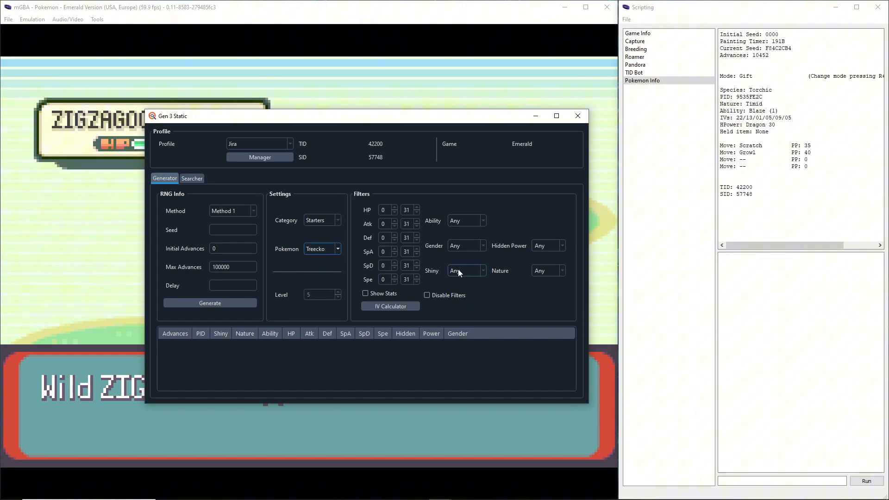
{"action": "left_click", "coordinate": [319, 249]}
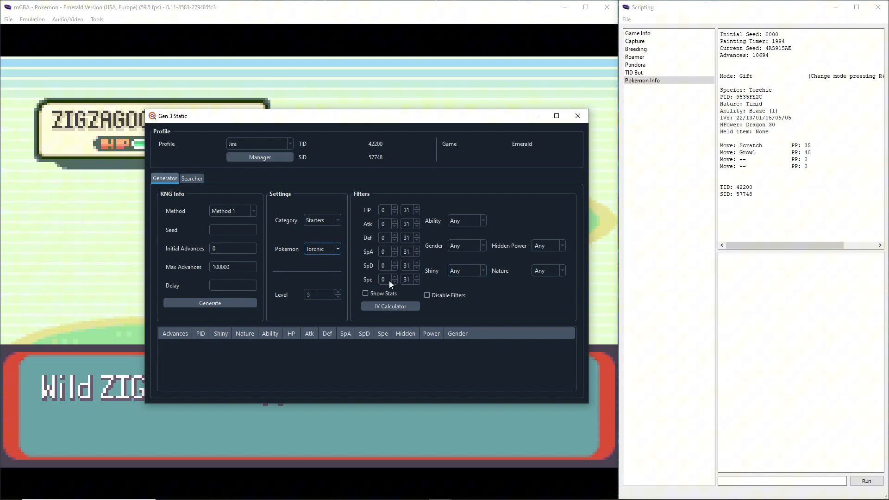
Filter for Star/Square shinies and generate results from seed 0.
{"action": "left_click", "coordinate": [482, 271]}
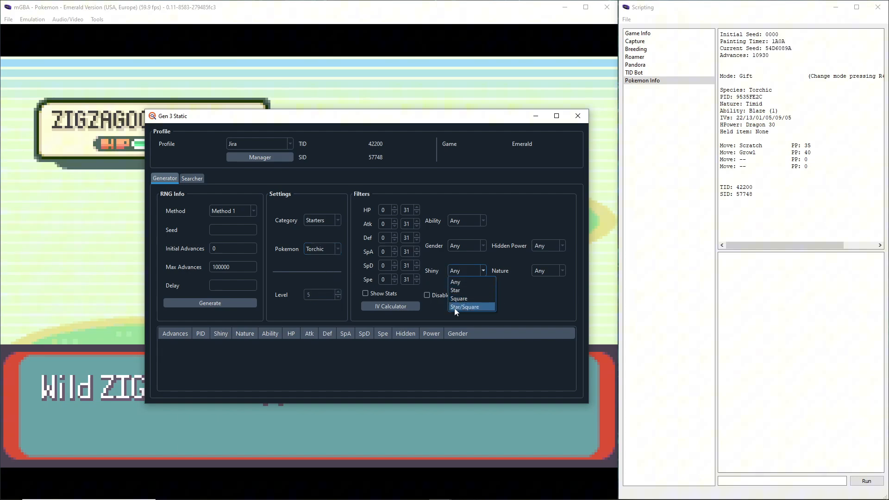
{"action": "left_click", "coordinate": [463, 306]}
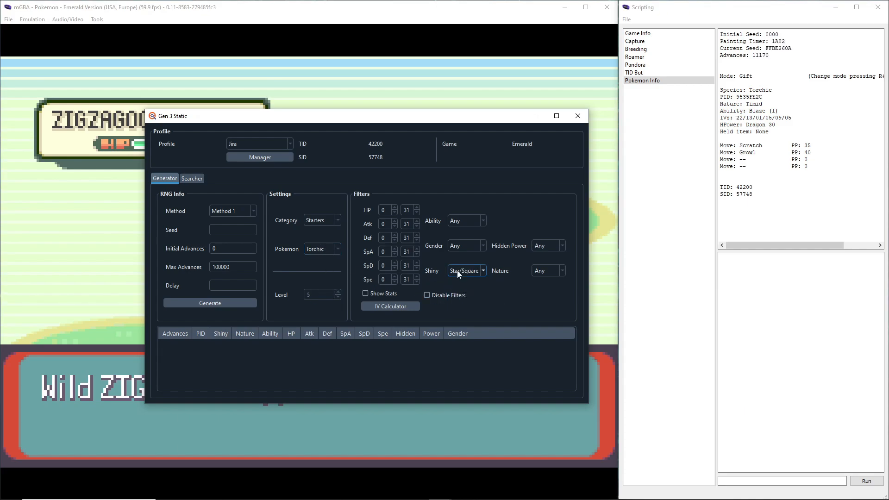
{"action": "left_click", "coordinate": [465, 270]}
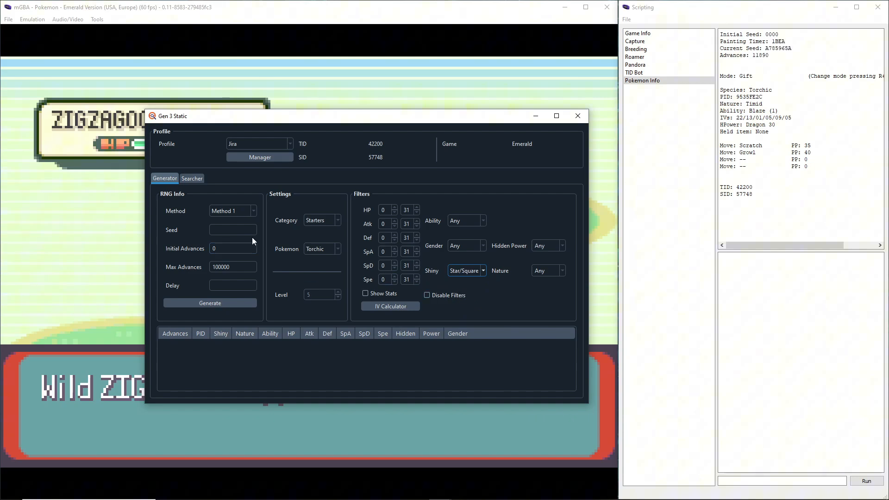
{"action": "left_click", "coordinate": [231, 230]}
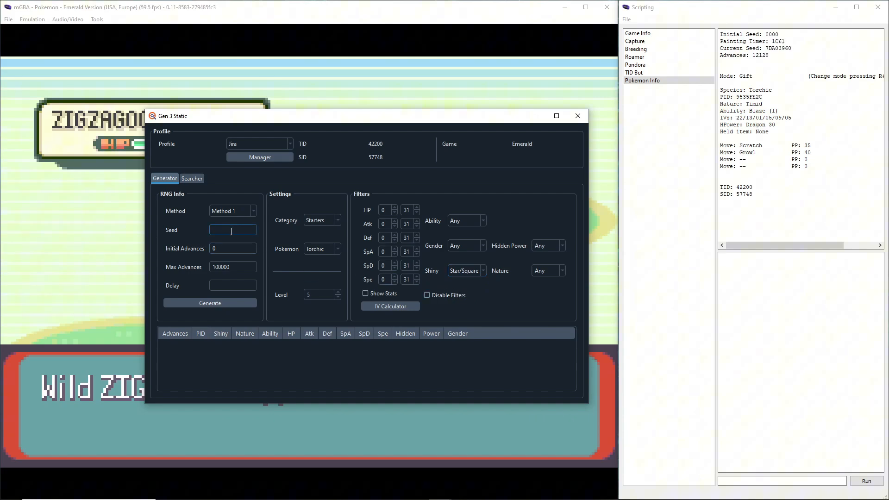
{"action": "type", "text": "0"}
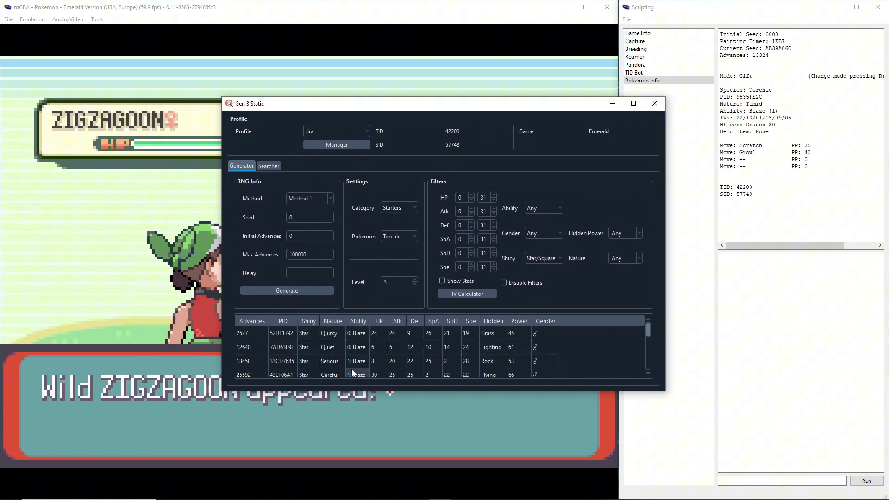
{"action": "left_click", "coordinate": [251, 332]}
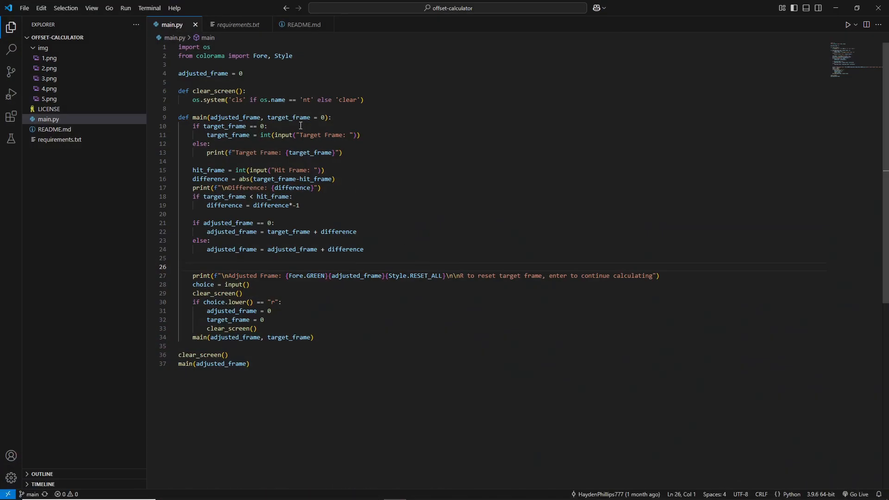
Run the offset calculator script and enter target frame 2527.
{"action": "left_click", "coordinate": [334, 179]}
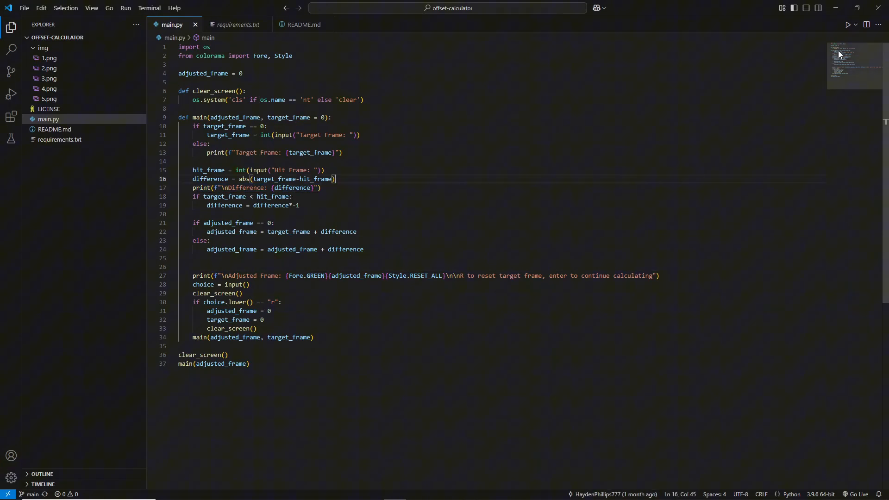
{"action": "left_click", "coordinate": [845, 24]}
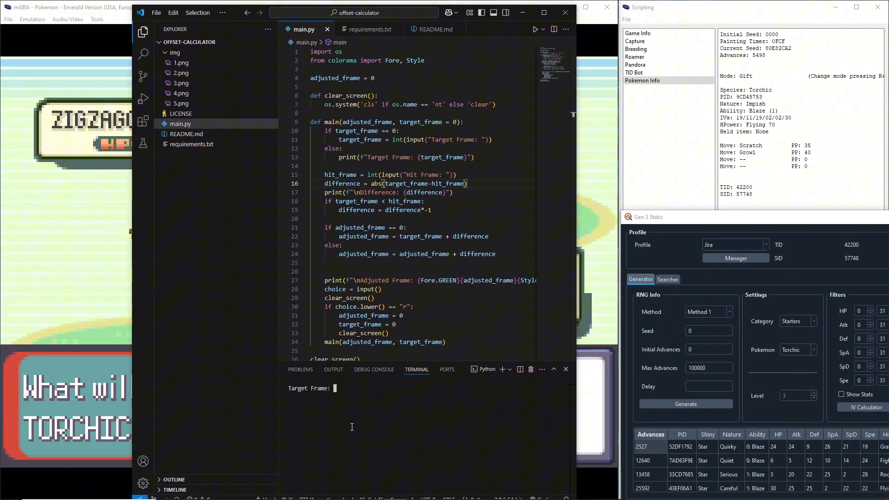
{"action": "type", "text": "2527"}
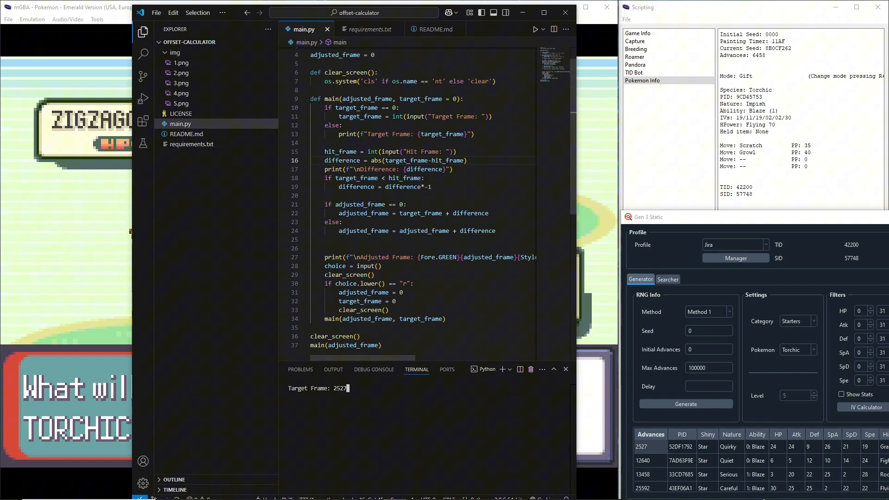
{"action": "key", "text": "enter"}
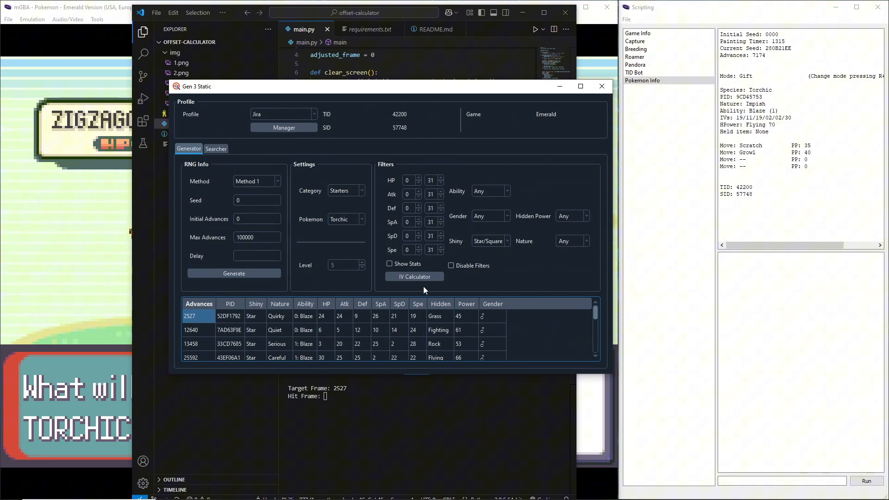
Regenerate with Shiny Any, Impish nature and Flying hidden power to find hit frame 2530.
{"action": "left_click", "coordinate": [506, 241]}
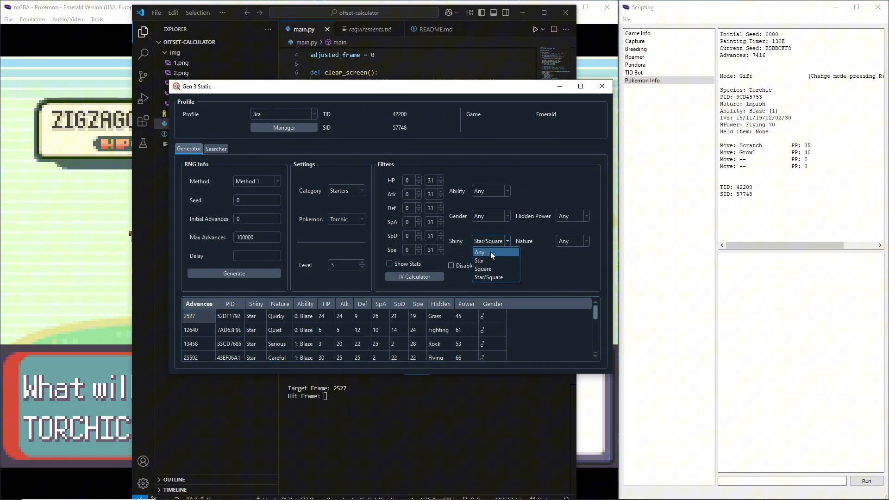
{"action": "left_click", "coordinate": [478, 252]}
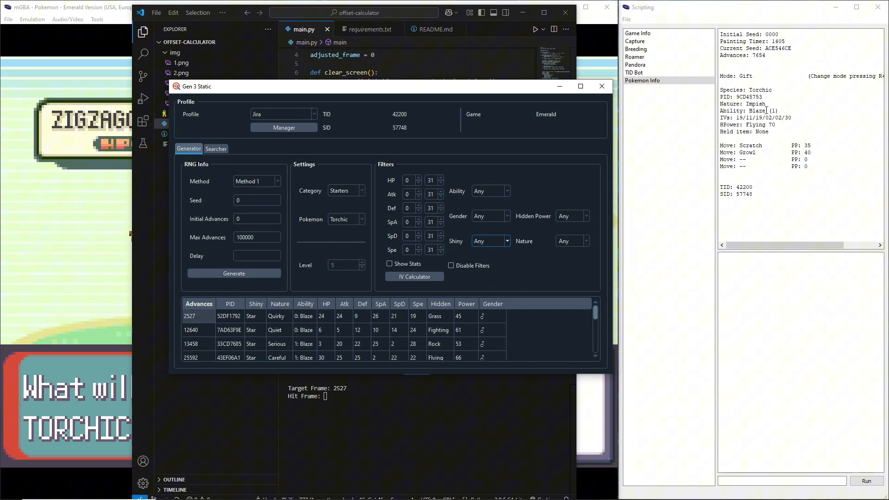
{"action": "left_click", "coordinate": [587, 241]}
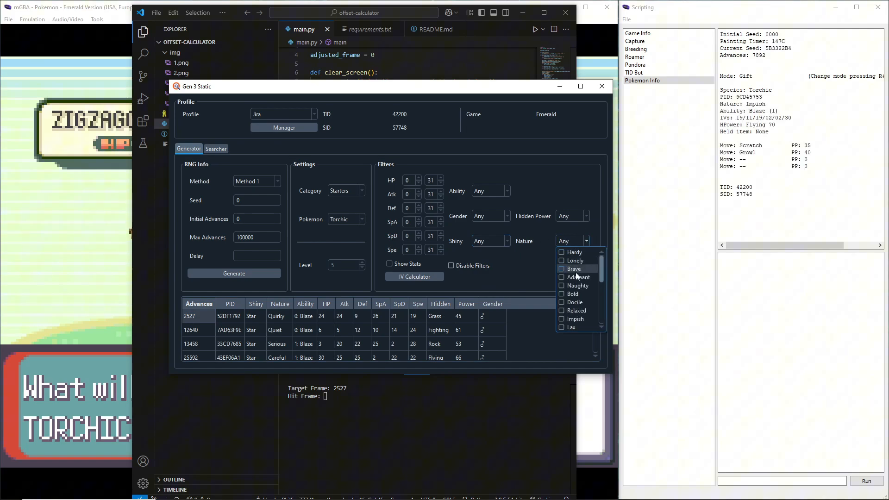
{"action": "left_click", "coordinate": [562, 319]}
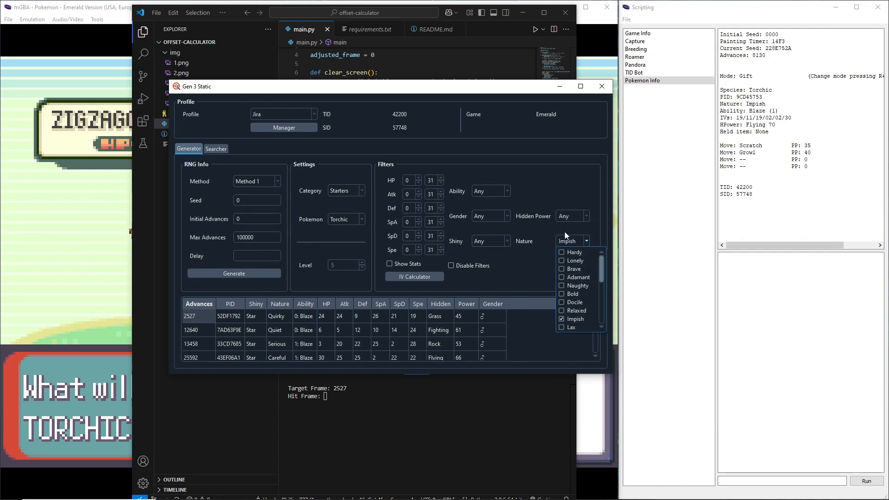
{"action": "left_click", "coordinate": [588, 216]}
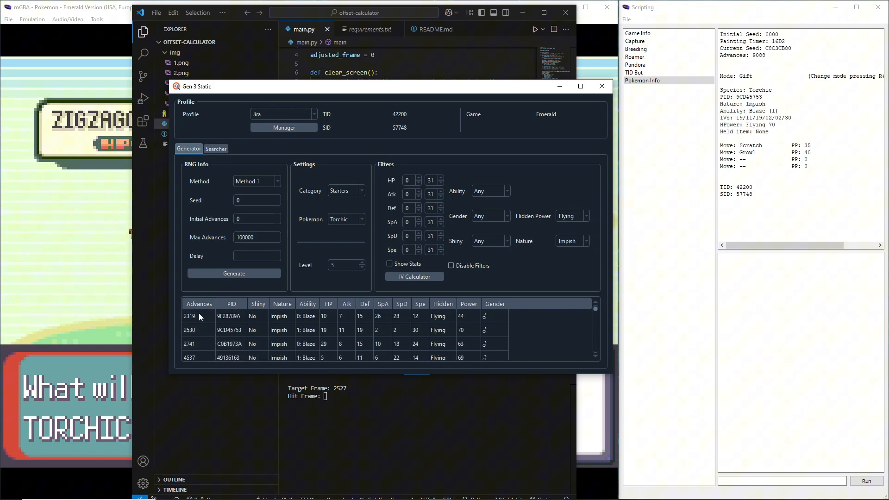
{"action": "left_click", "coordinate": [189, 330]}
{"action": "type", "text": "2"}
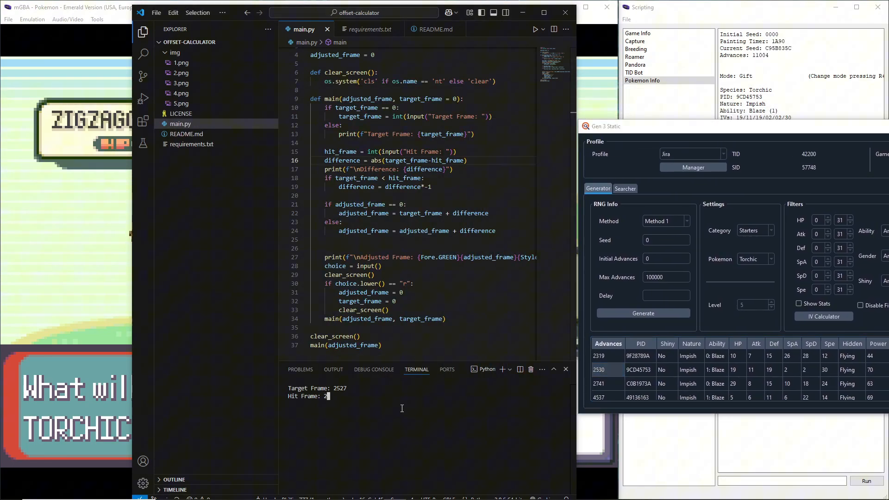
Enter hit frame 2530 in the calculator, giving difference 3 and adjusted frame 2524.
{"action": "type", "text": "530"}
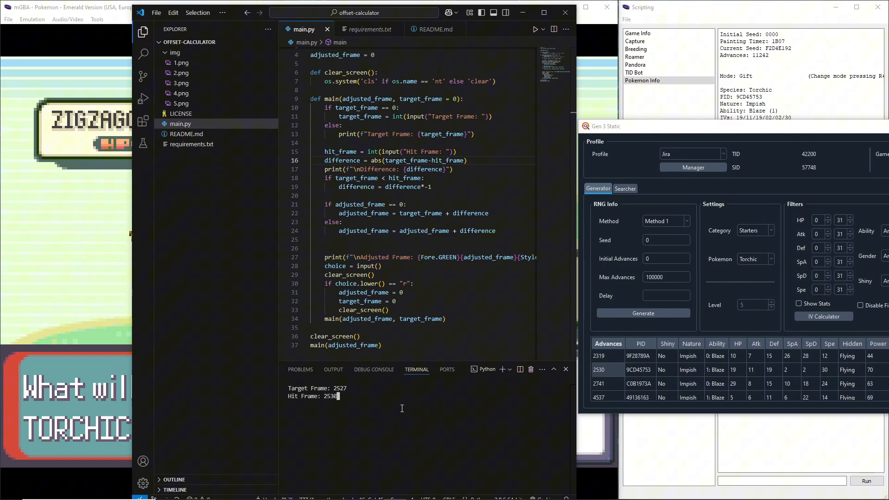
{"action": "key", "text": "enter"}
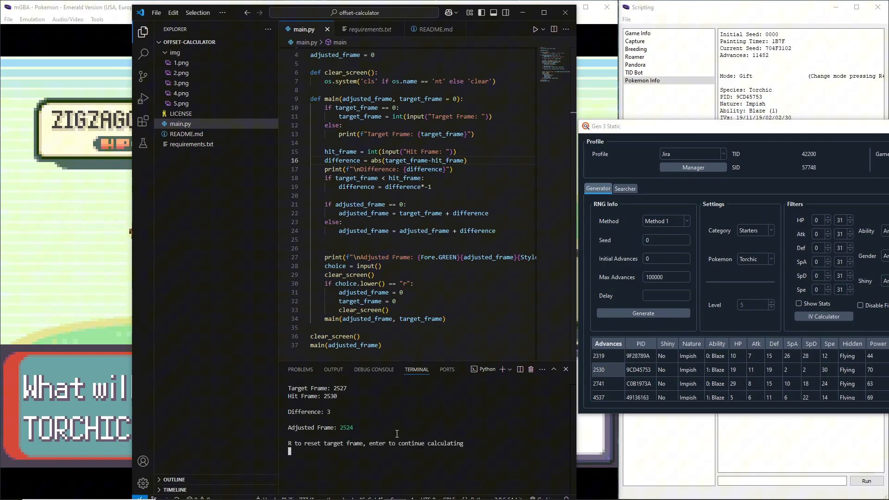